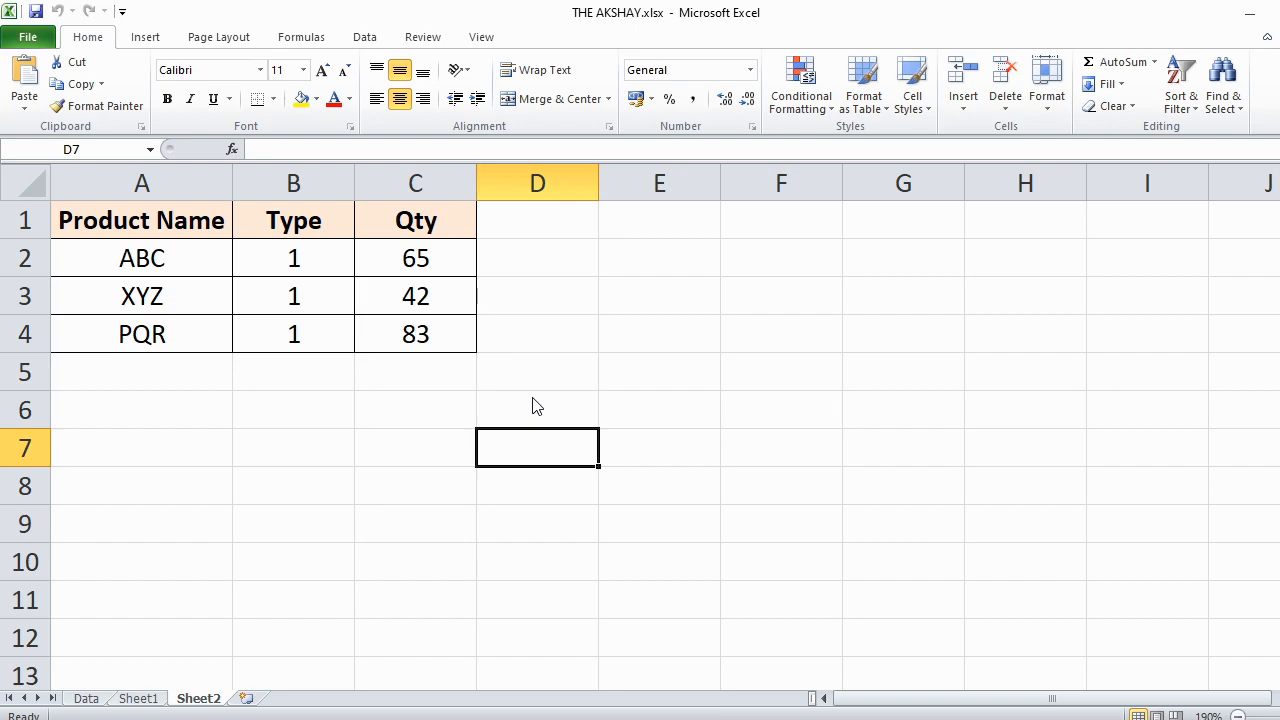
mouse_move(314, 289)
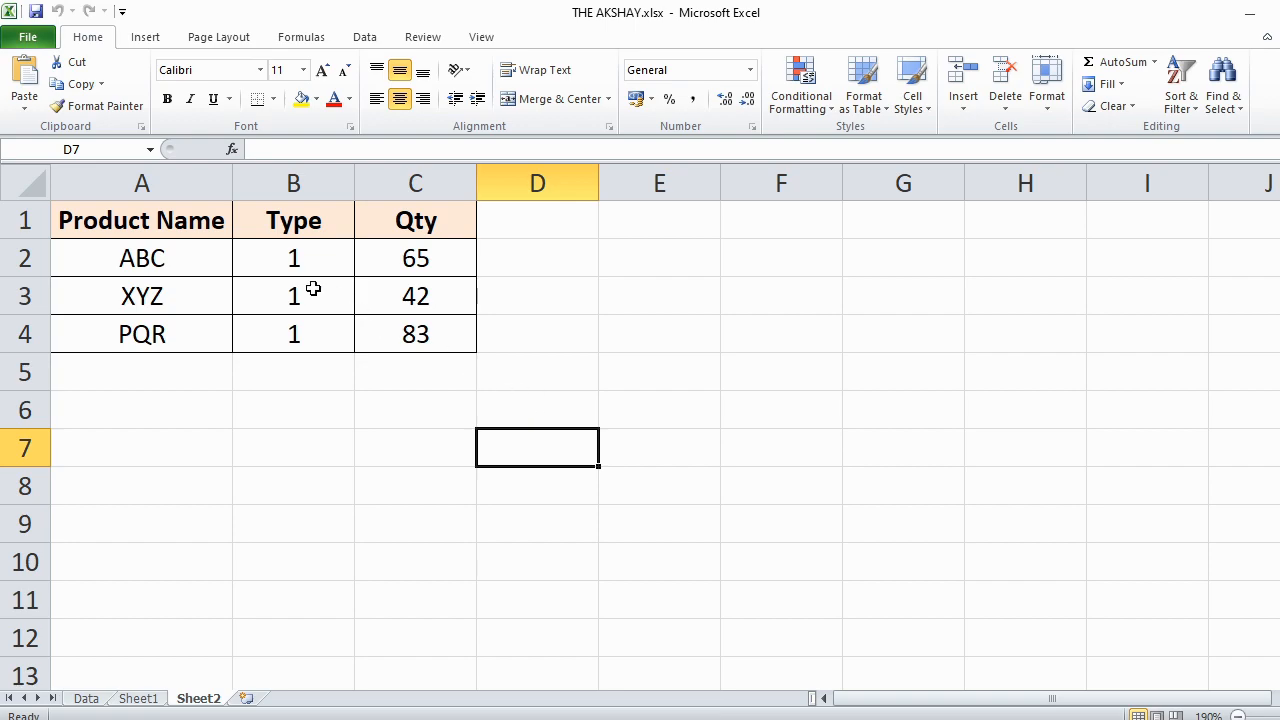
mouse_move(155, 281)
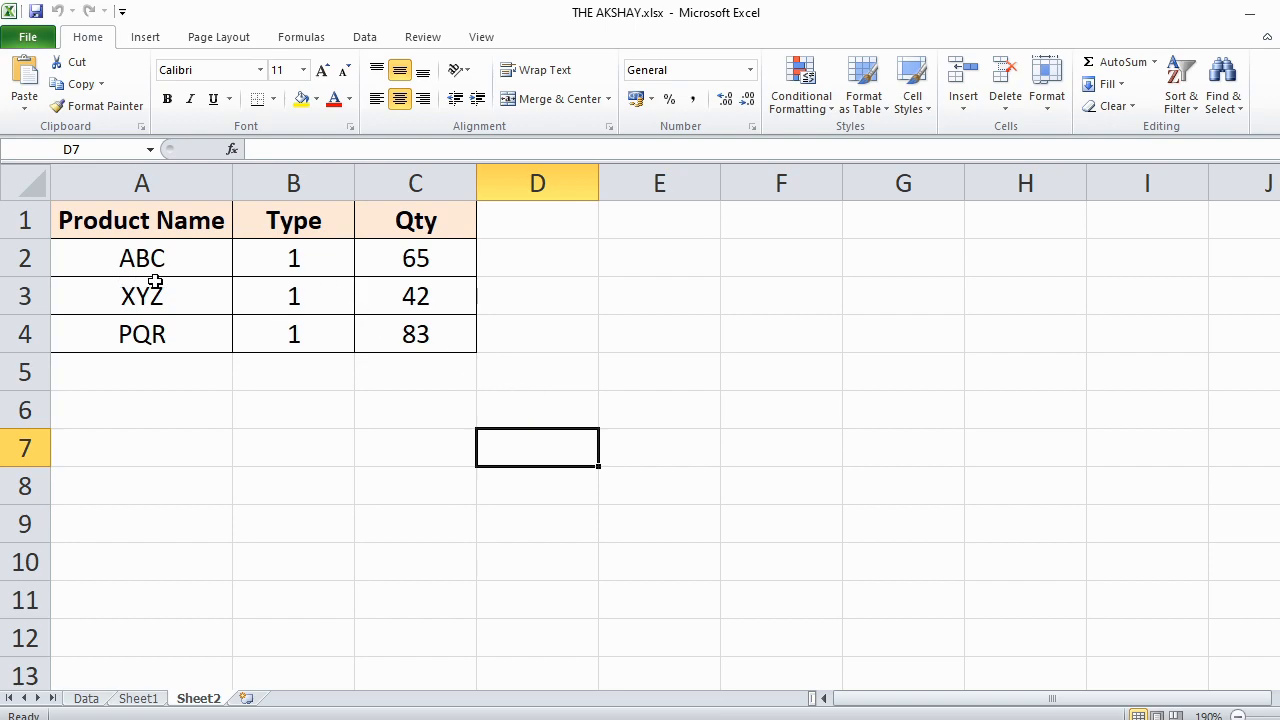
mouse_move(433, 384)
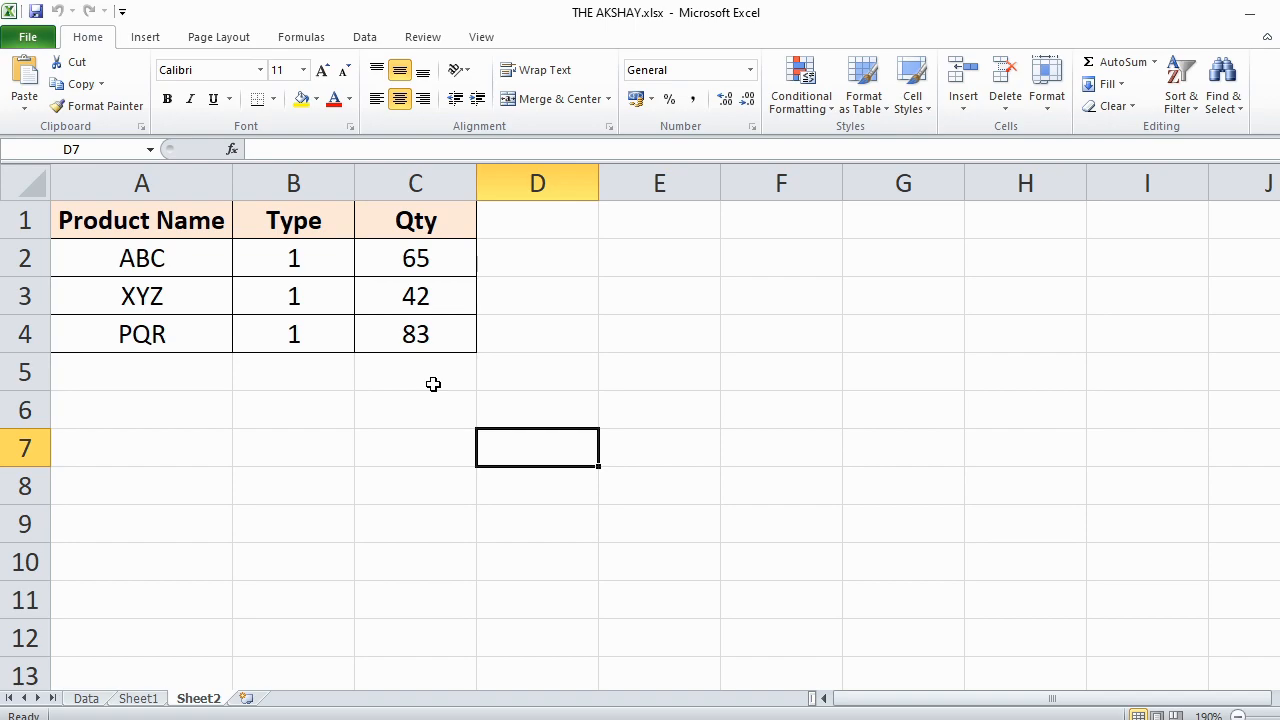
Insert a new column A before Product Name and number it 1, 2, 3 repeatedly to row 13.
right_click(141, 182)
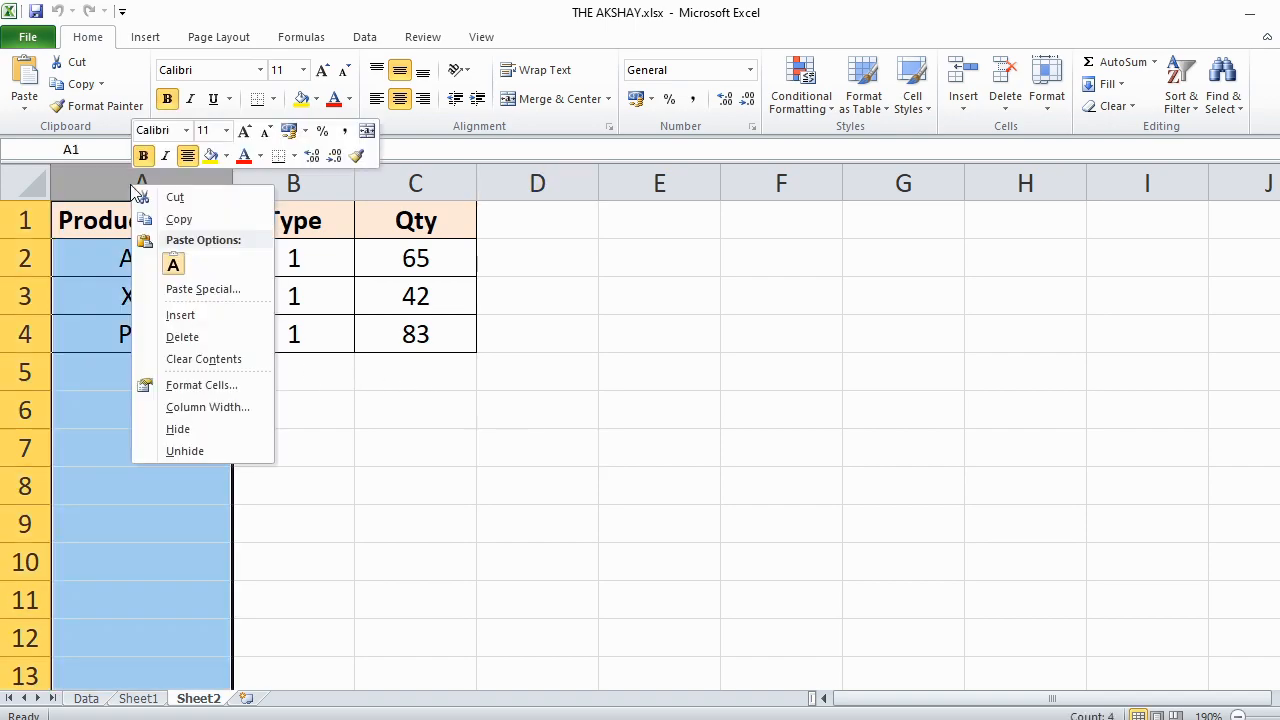
left_click(180, 314)
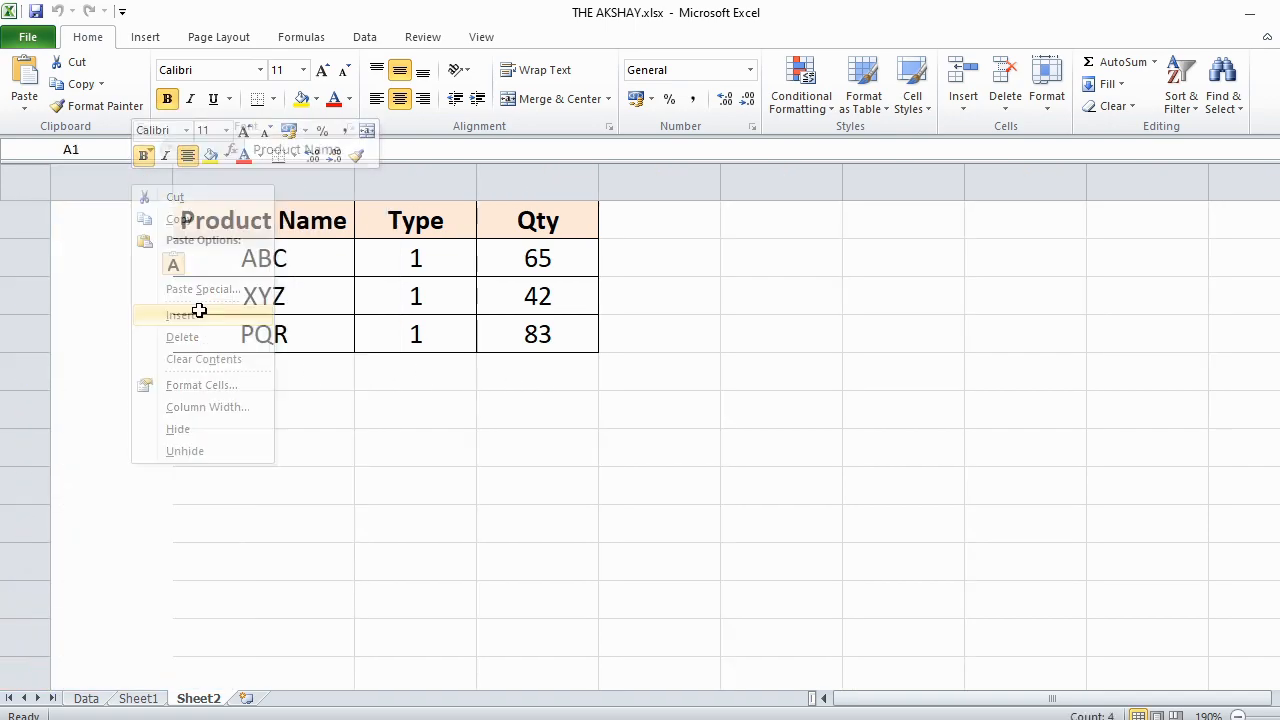
left_click(183, 315)
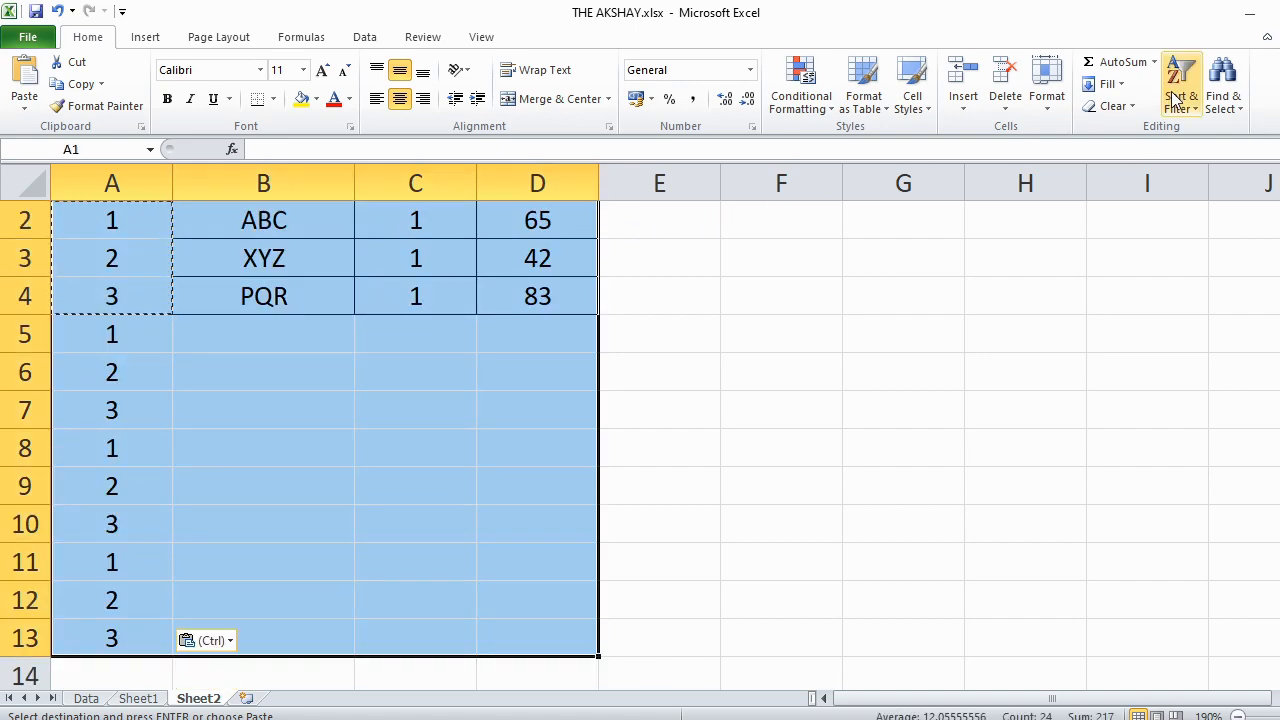
Sort the A1:D13 range smallest to largest by the helper numbers.
left_click(1181, 85)
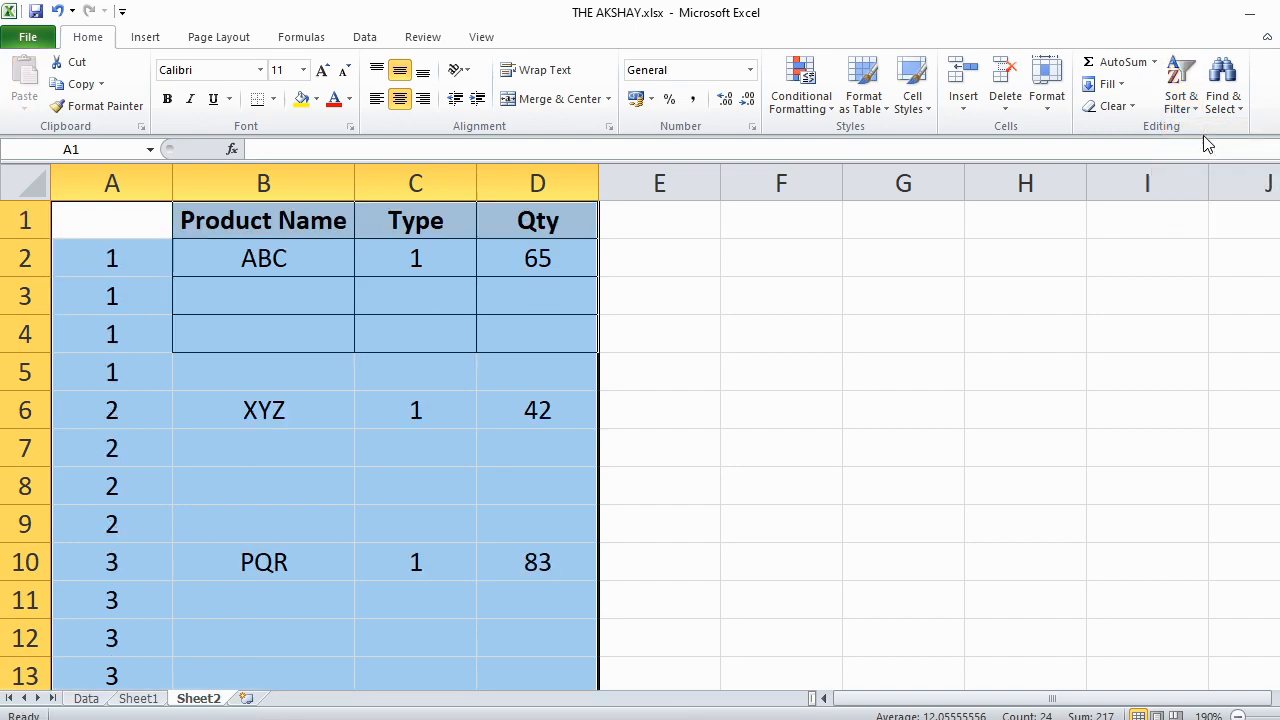
left_click(263, 295)
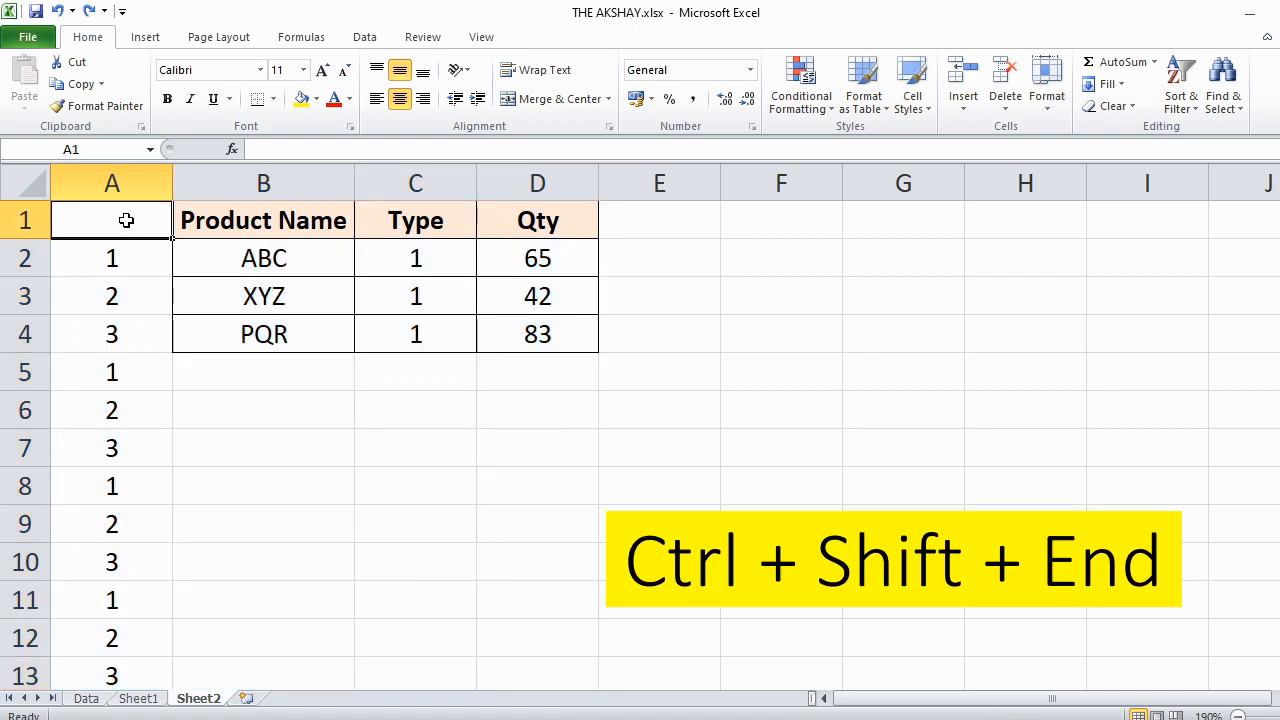
Select the full table range and sort it ascending by the helper numbers.
key("ctrl+shift+end")
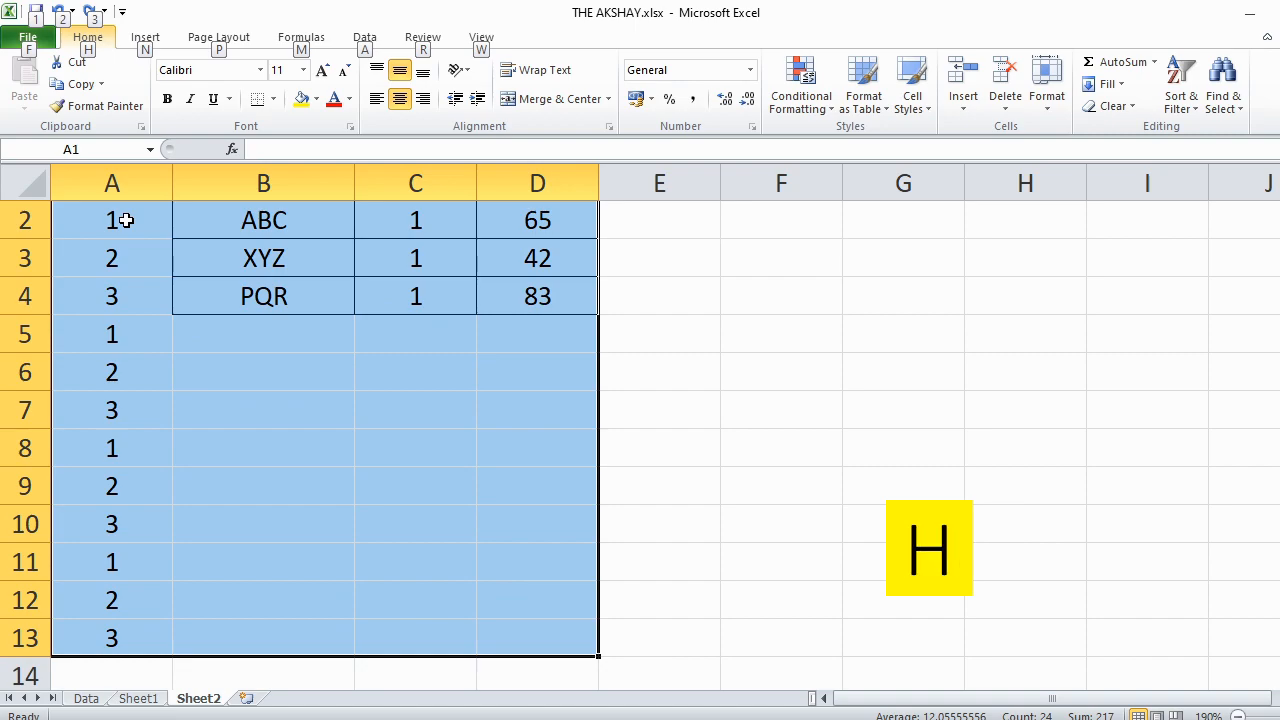
left_click(1181, 82)
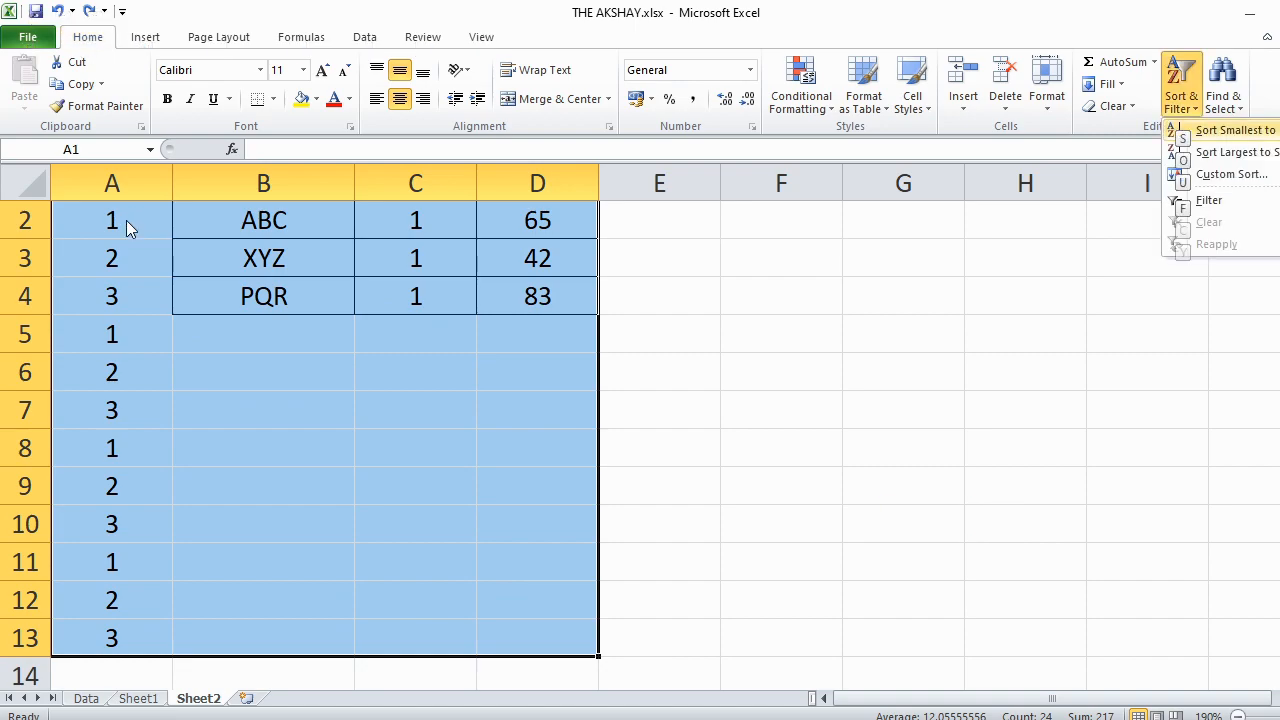
left_click(1235, 130)
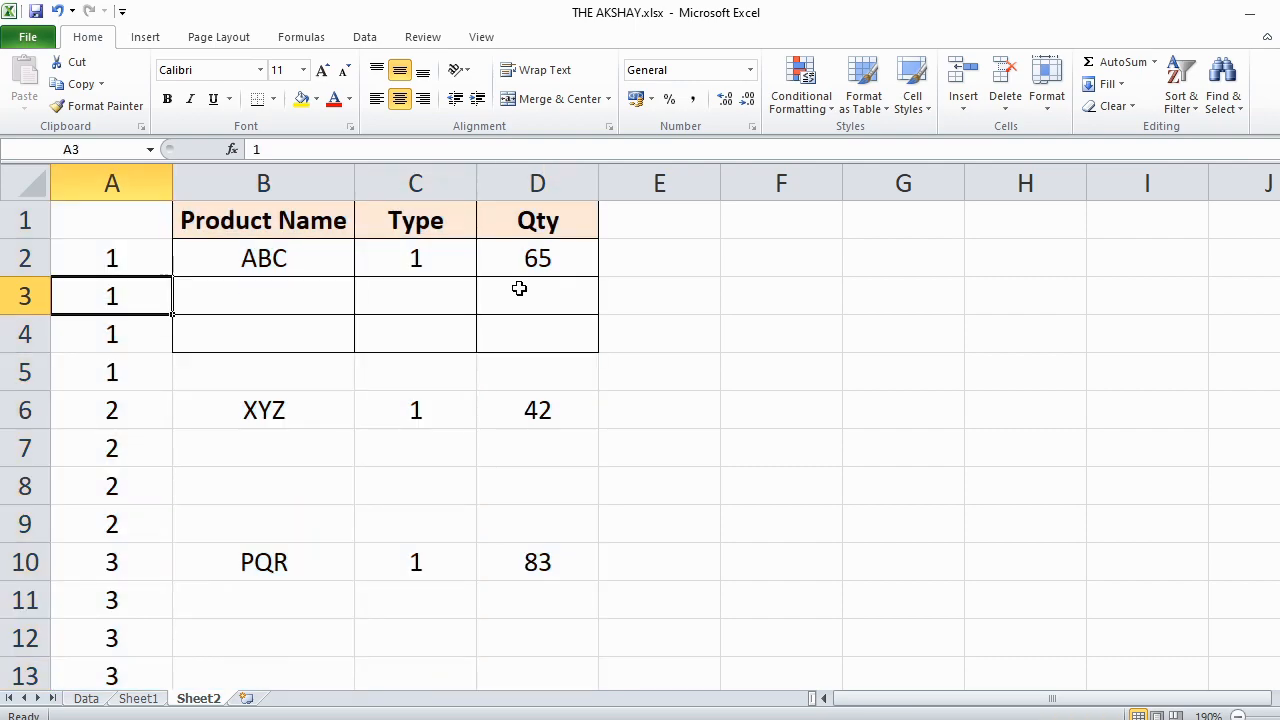
Hide helper column A.
right_click(111, 183)
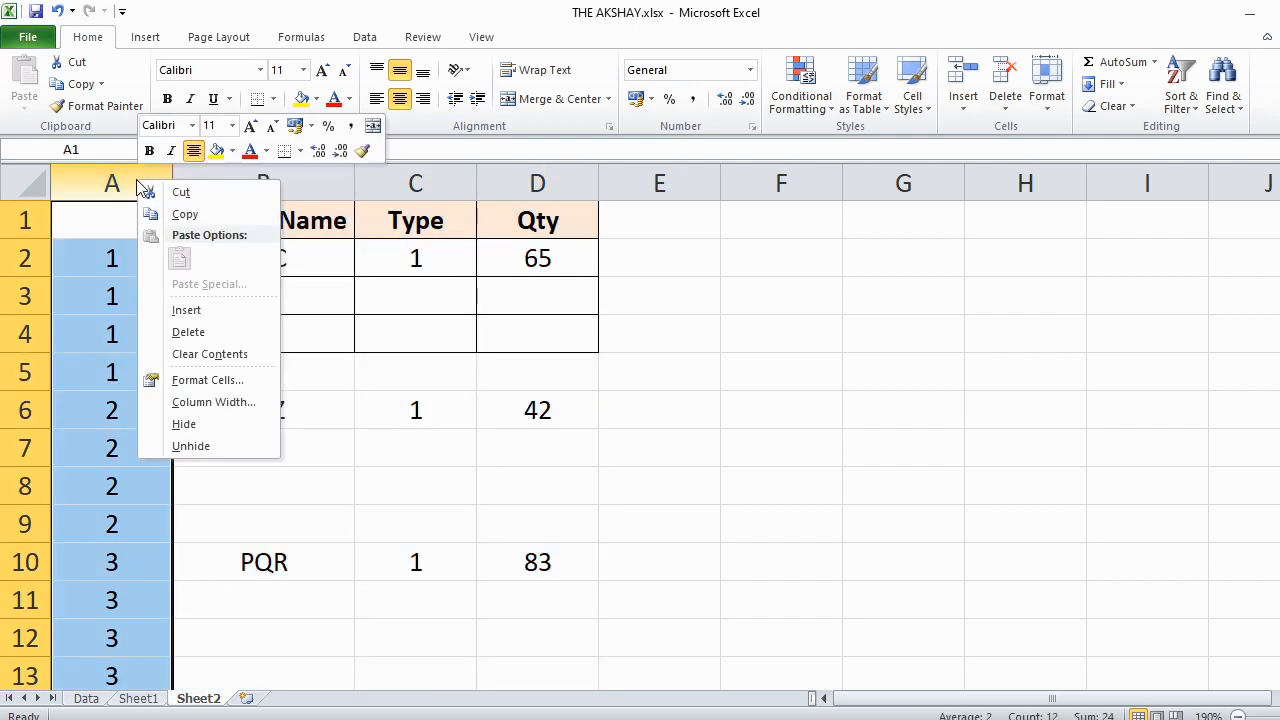
mouse_move(197, 424)
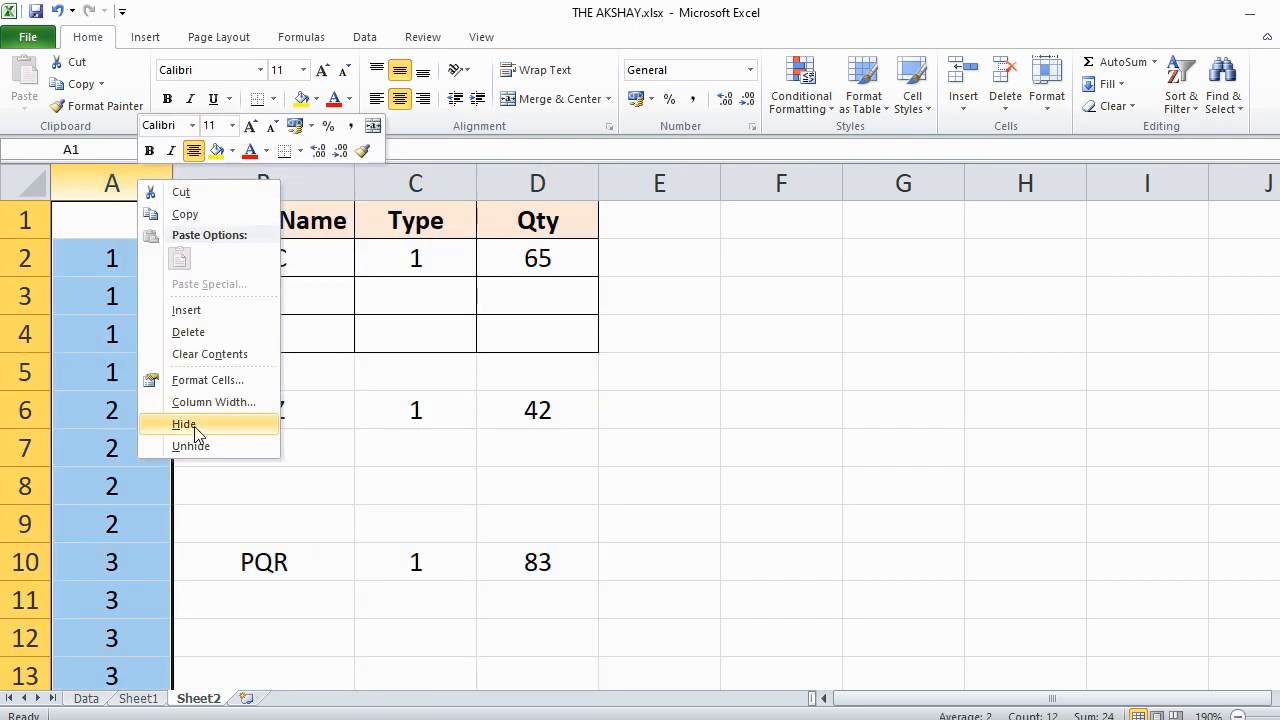
left_click(184, 423)
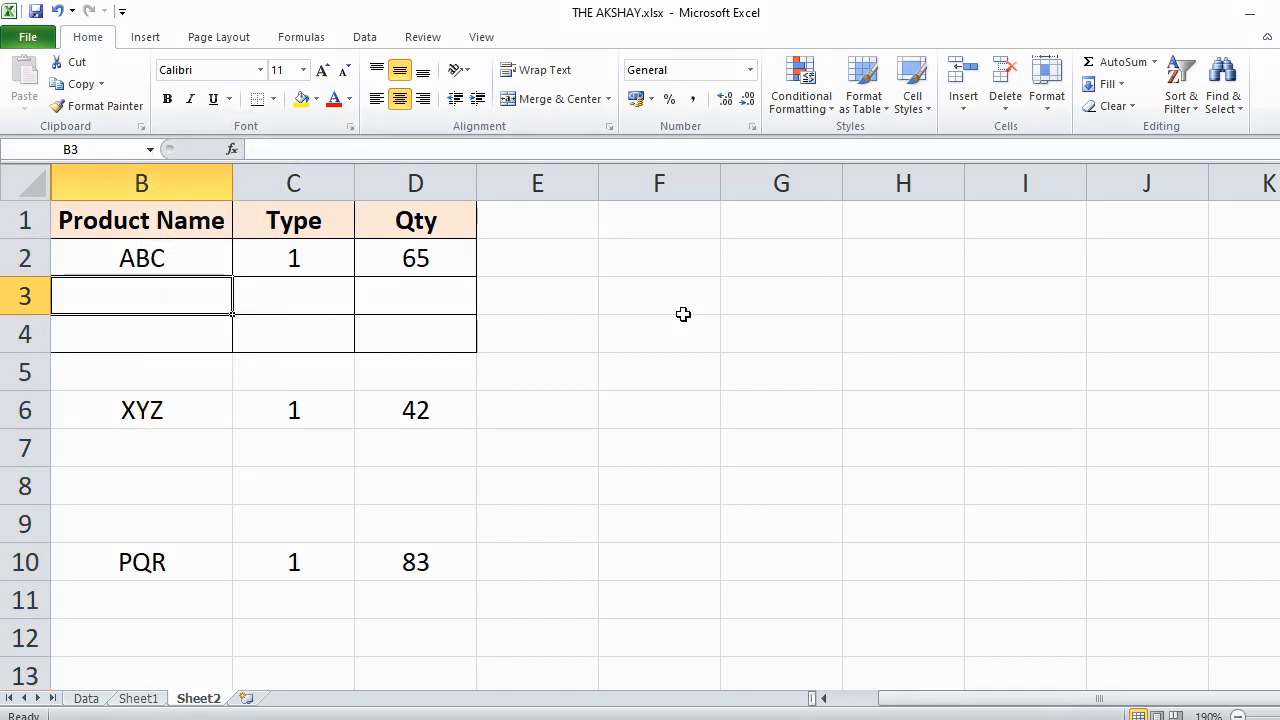